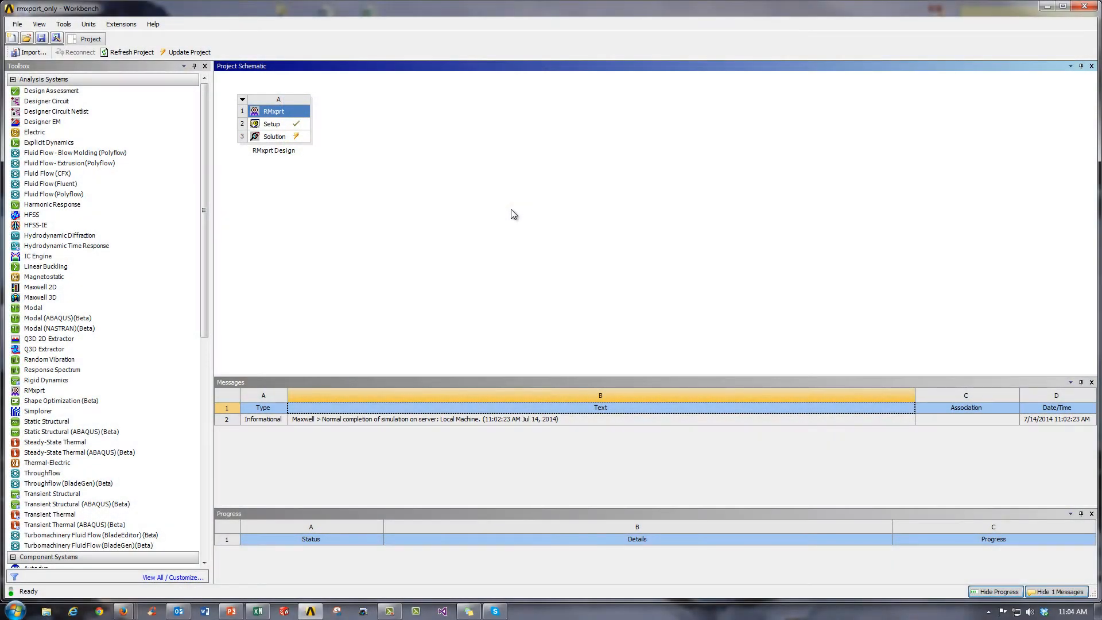
mouse_move(440, 234)
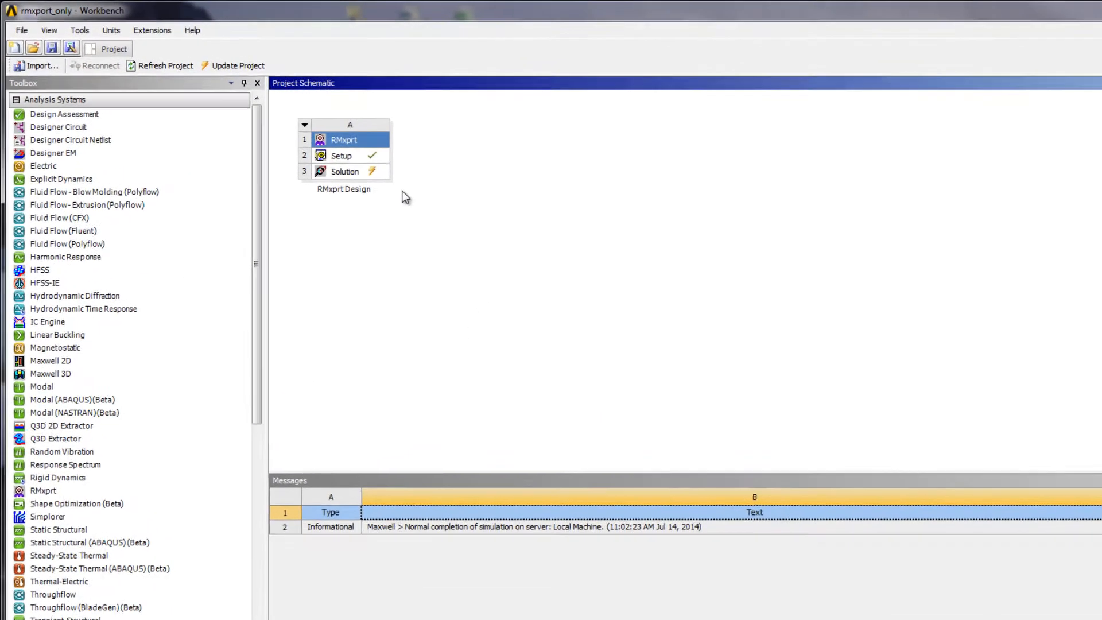
Launch the RMxprt Design system's motor design in ANSYS Maxwell from Workbench.
double_click(342, 155)
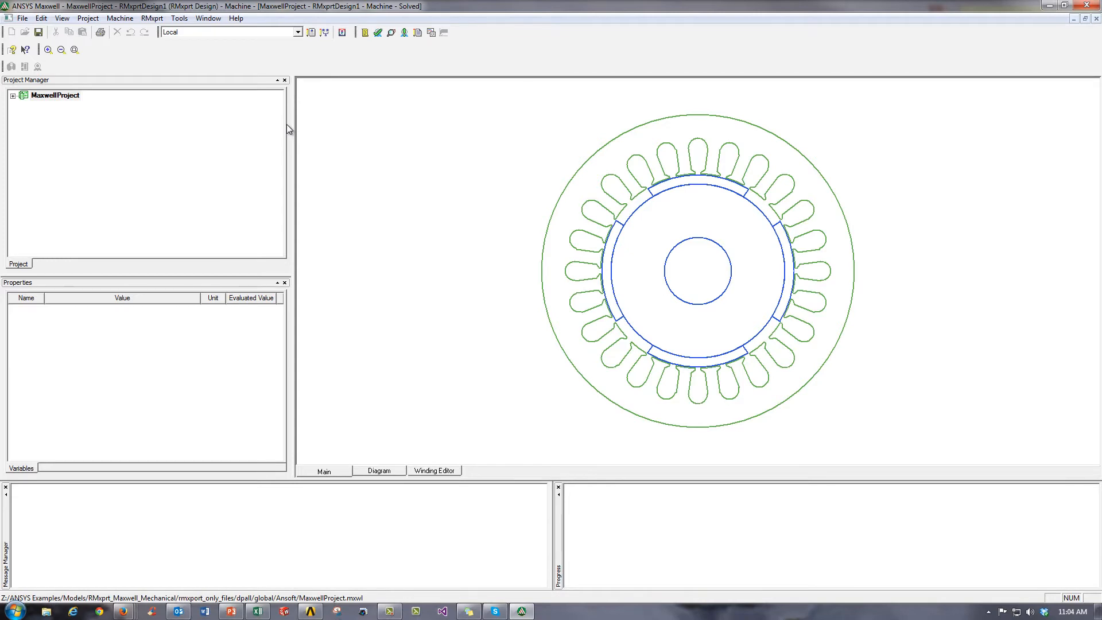
Expand the design tree and view the Circuit, Stator Winding and Rotor Pole settings.
left_click(13, 95)
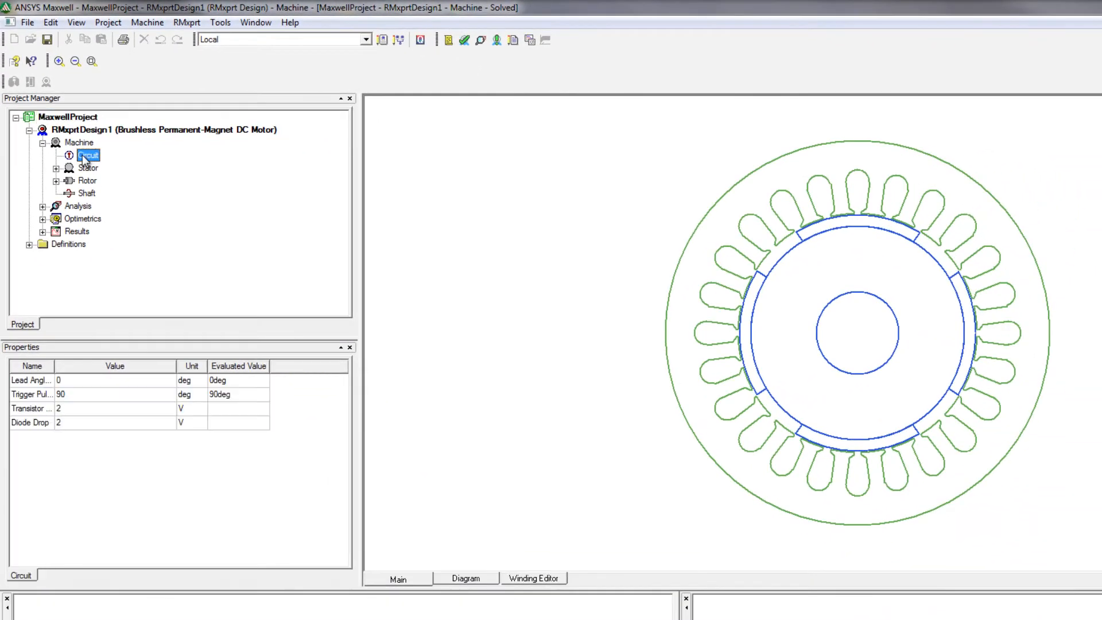
left_click(56, 168)
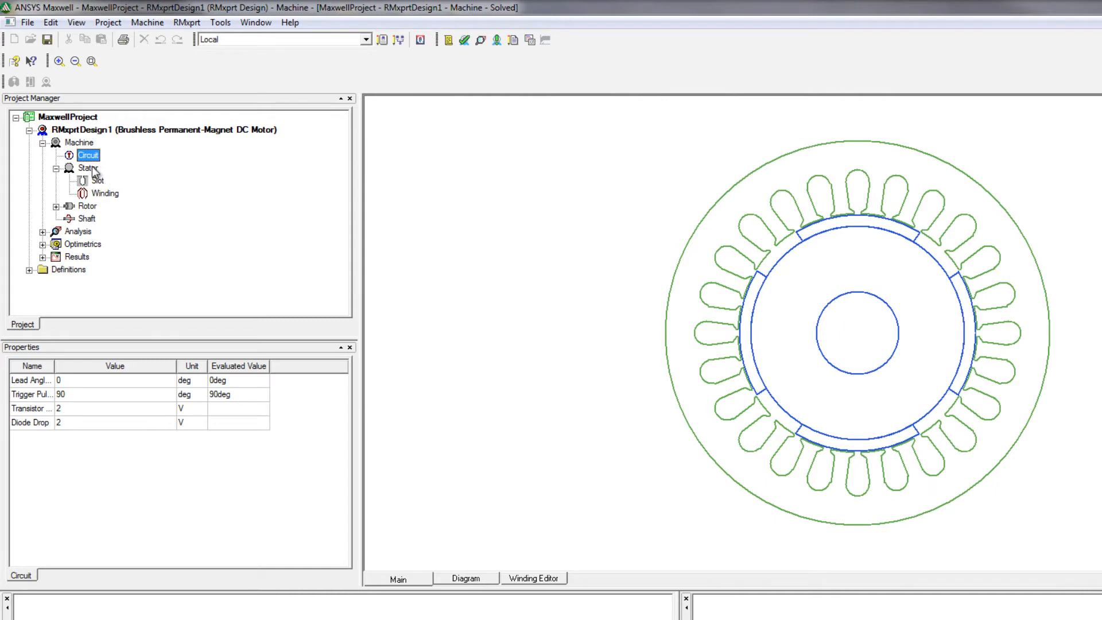
left_click(105, 193)
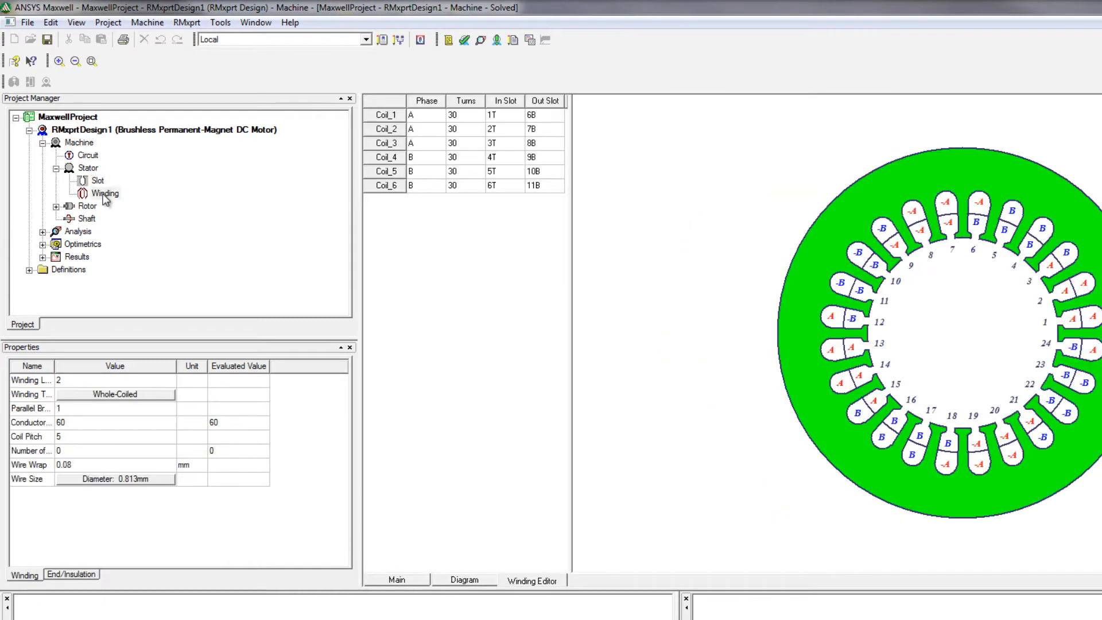
mouse_move(106, 198)
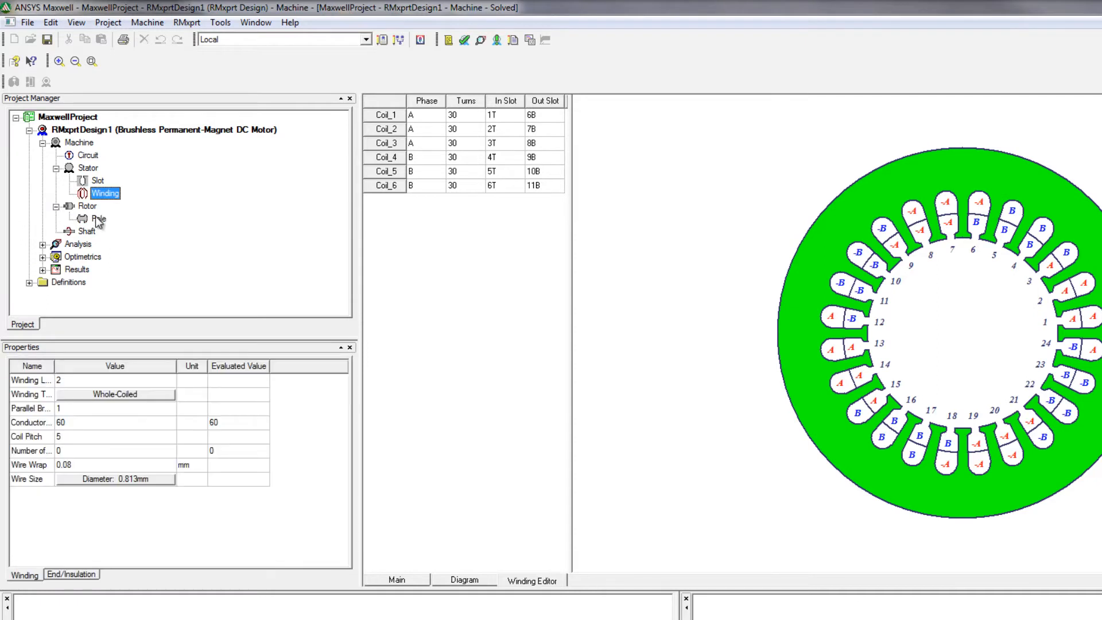
left_click(98, 218)
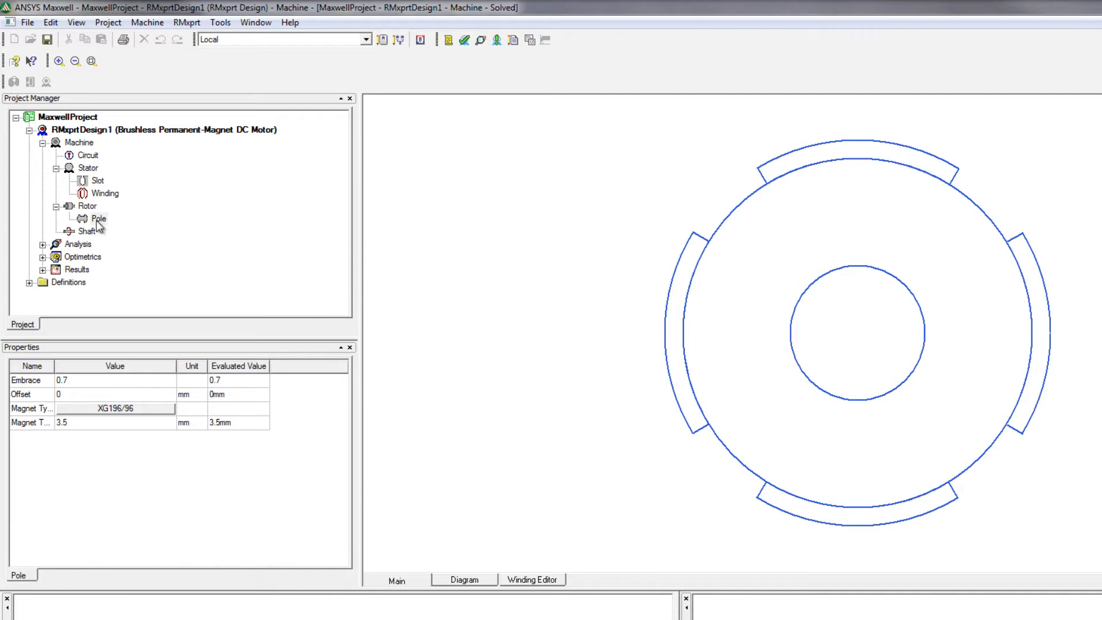
Review Setup1's operating point (0.55 kW, 220 V, 1500 rpm), then bring up the RMxprt menu.
right_click(90, 257)
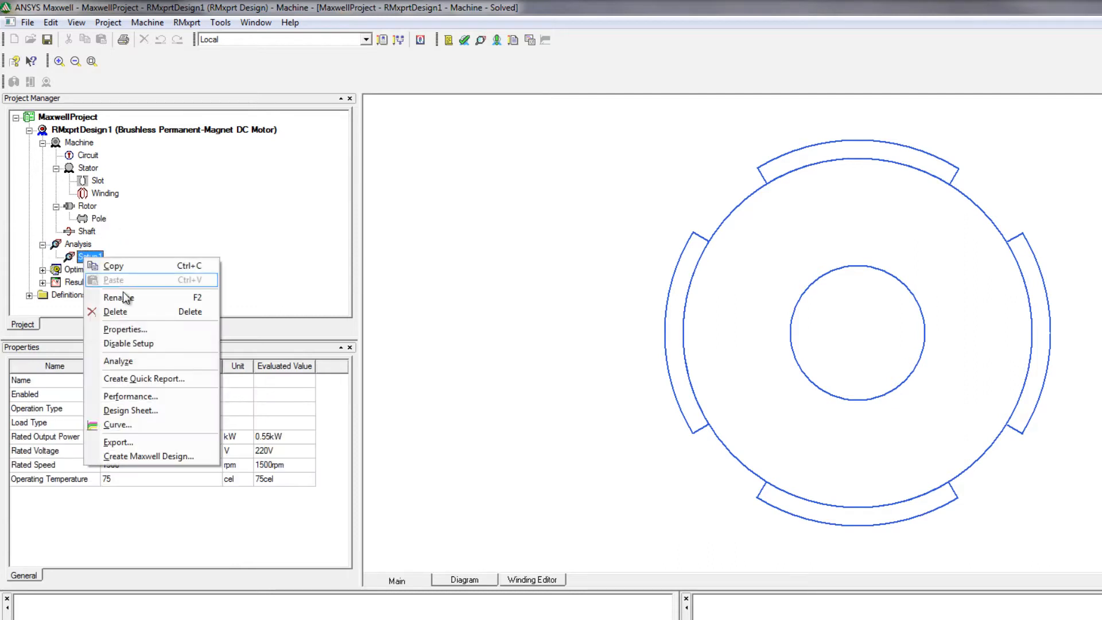
left_click(119, 360)
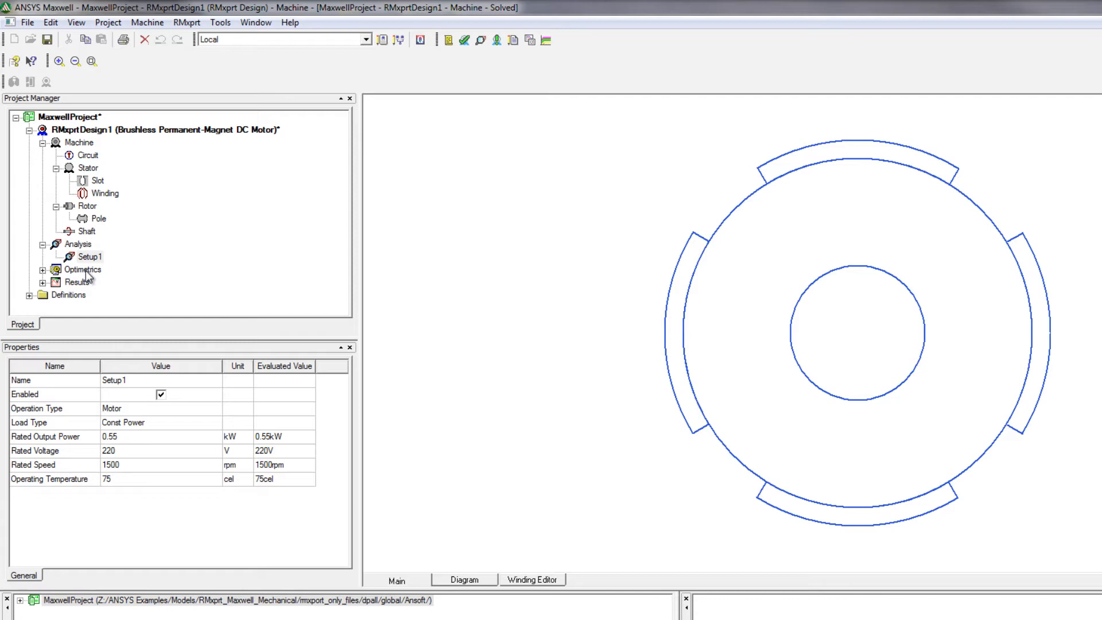
left_click(186, 22)
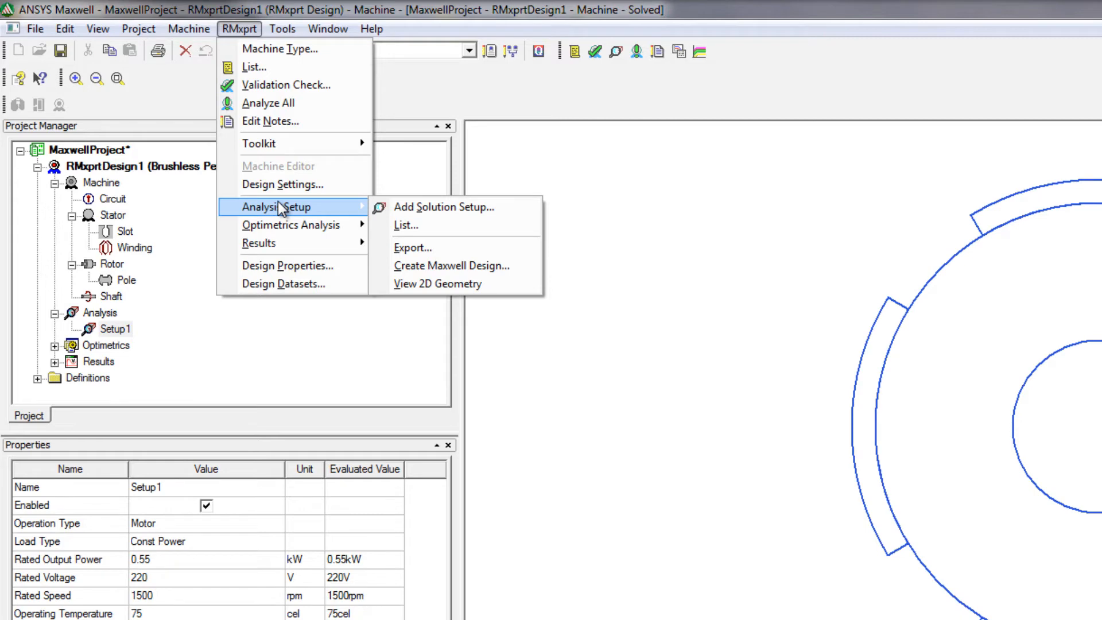
mouse_move(411, 248)
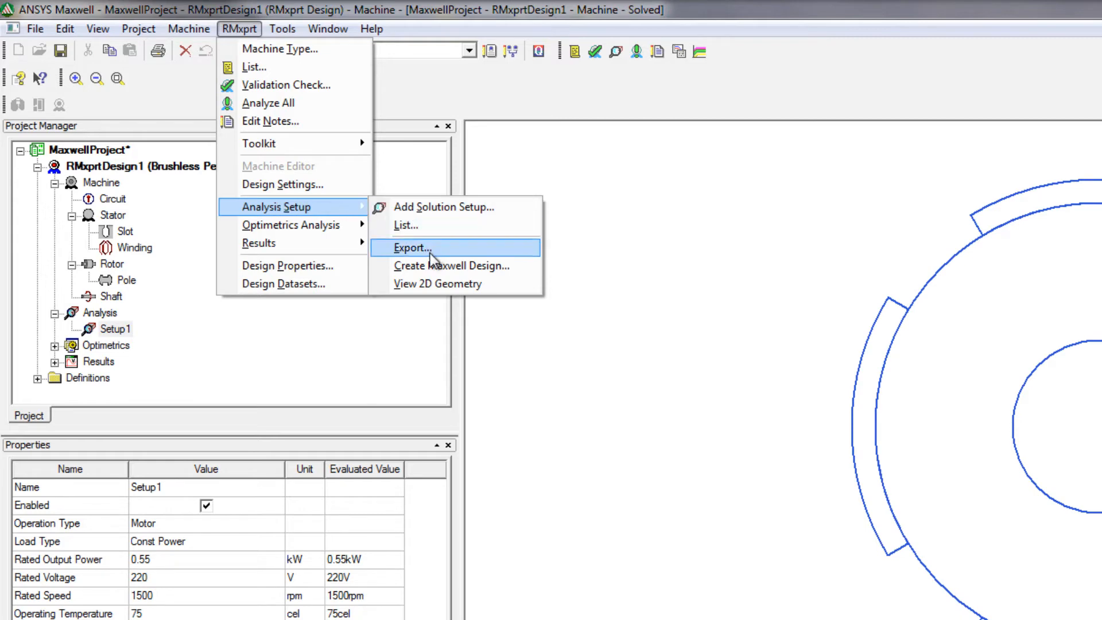
Create a Maxwell 3D Design from the motor using Create Maxwell Design.
left_click(450, 266)
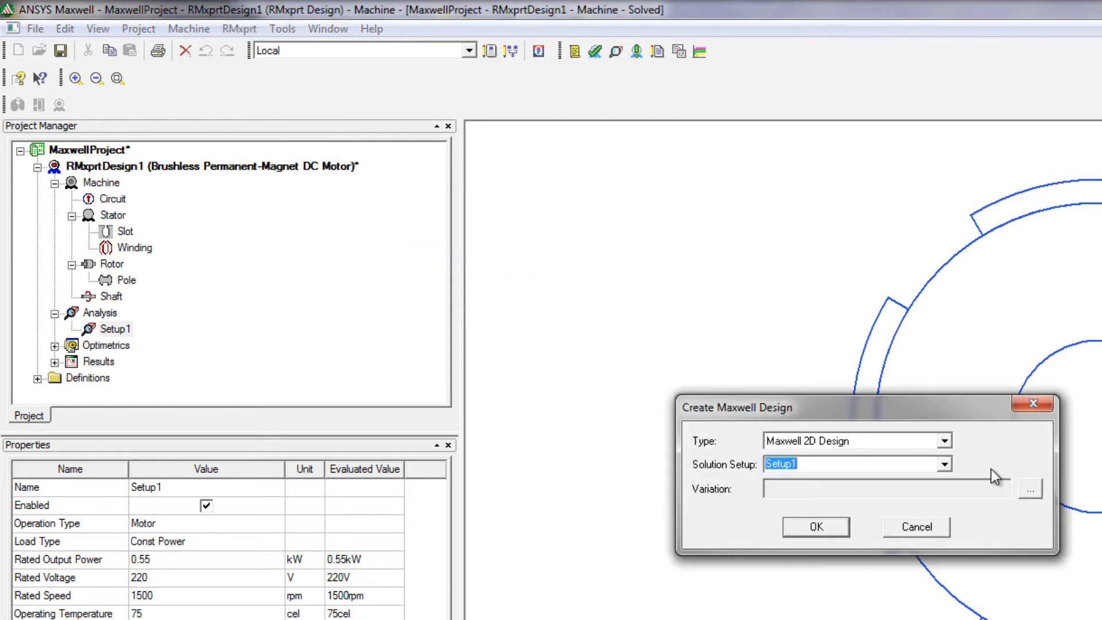
left_click(944, 441)
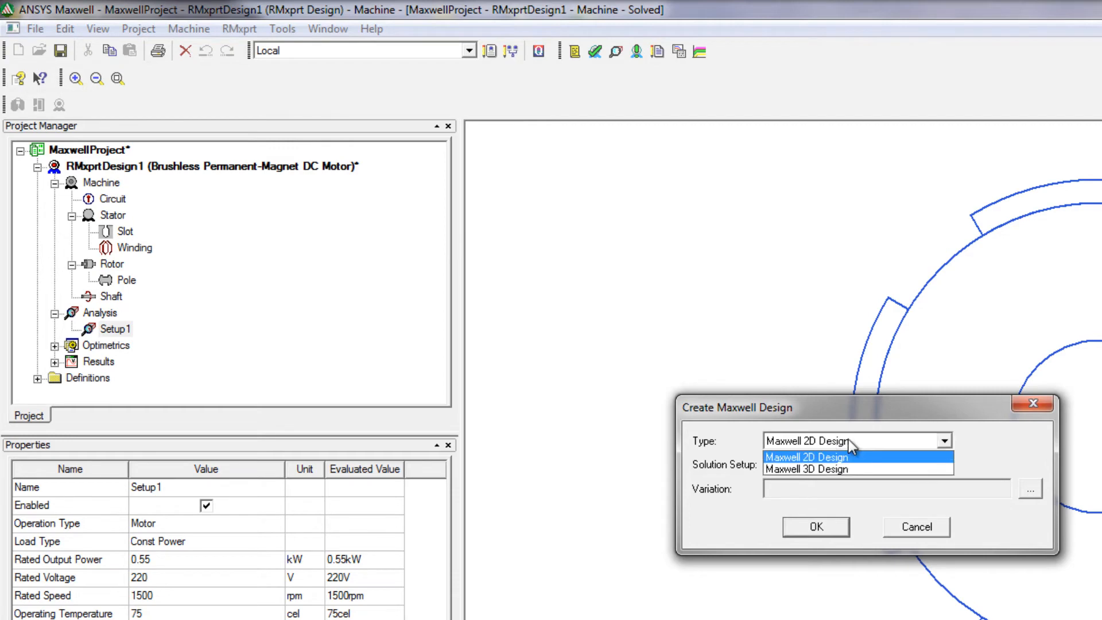
mouse_move(829, 469)
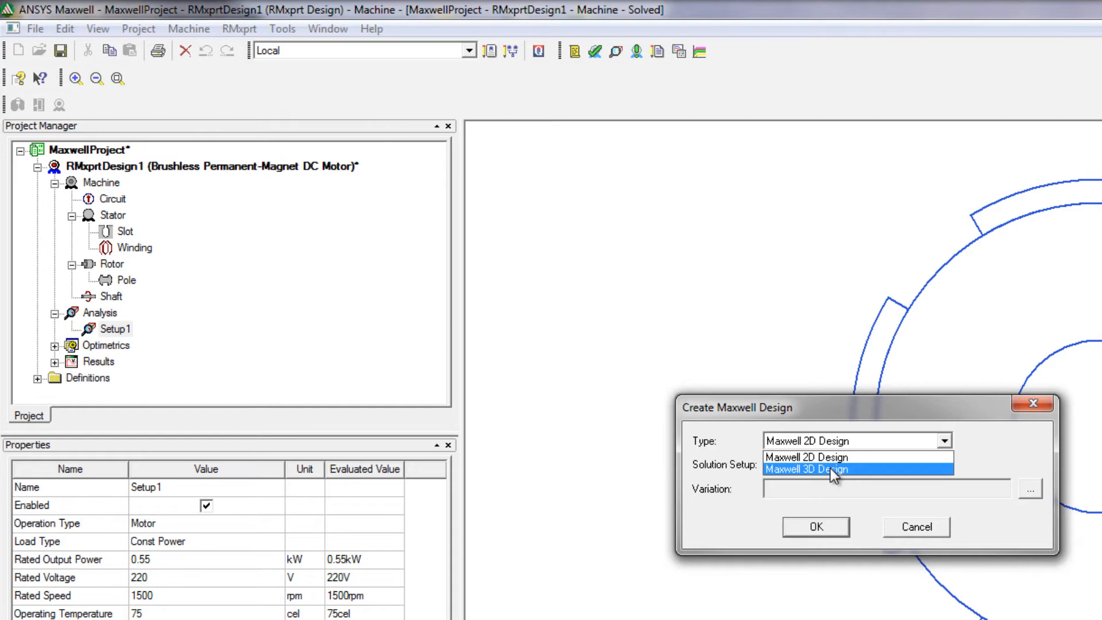
left_click(833, 469)
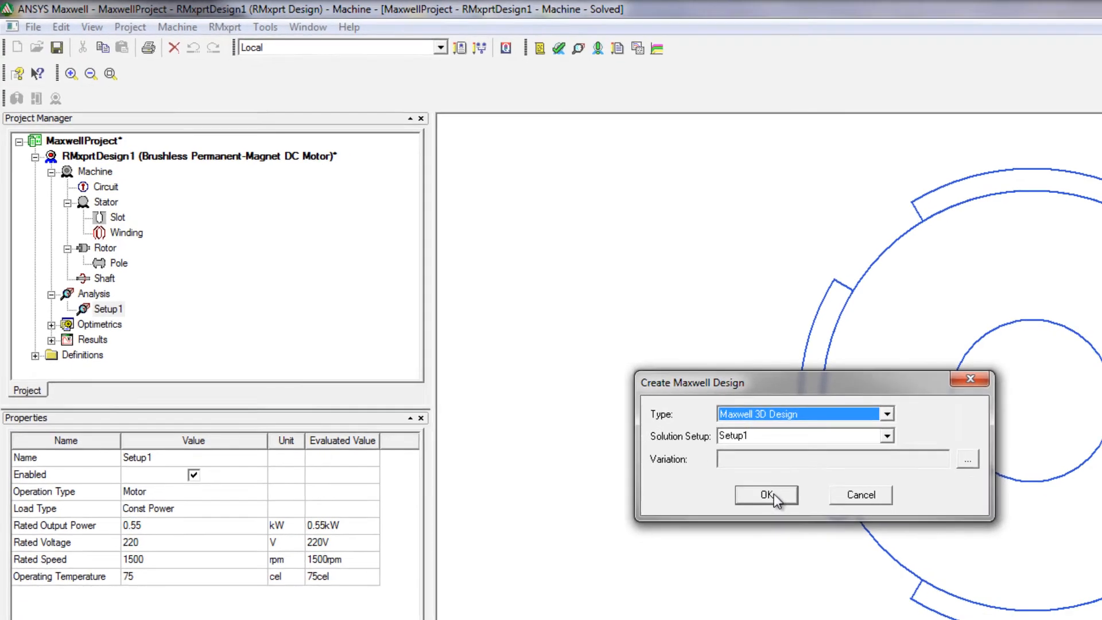
left_click(765, 495)
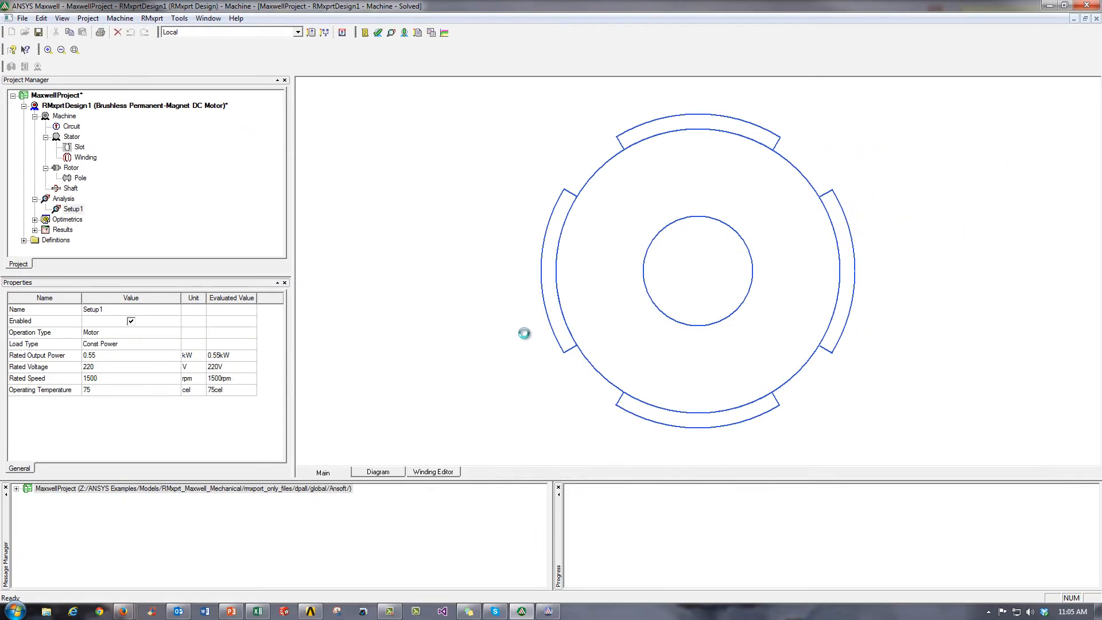
mouse_move(501, 225)
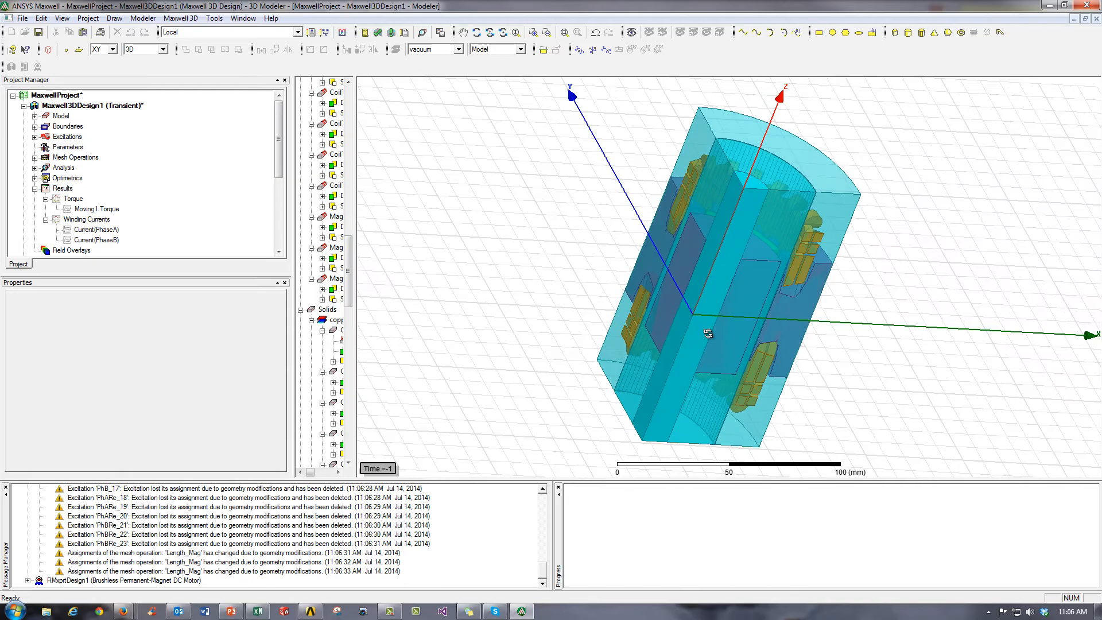
Orbit to a side view, select the PhaseB excitation, and expand Mesh Operations.
left_click_drag(708, 335, 622, 284)
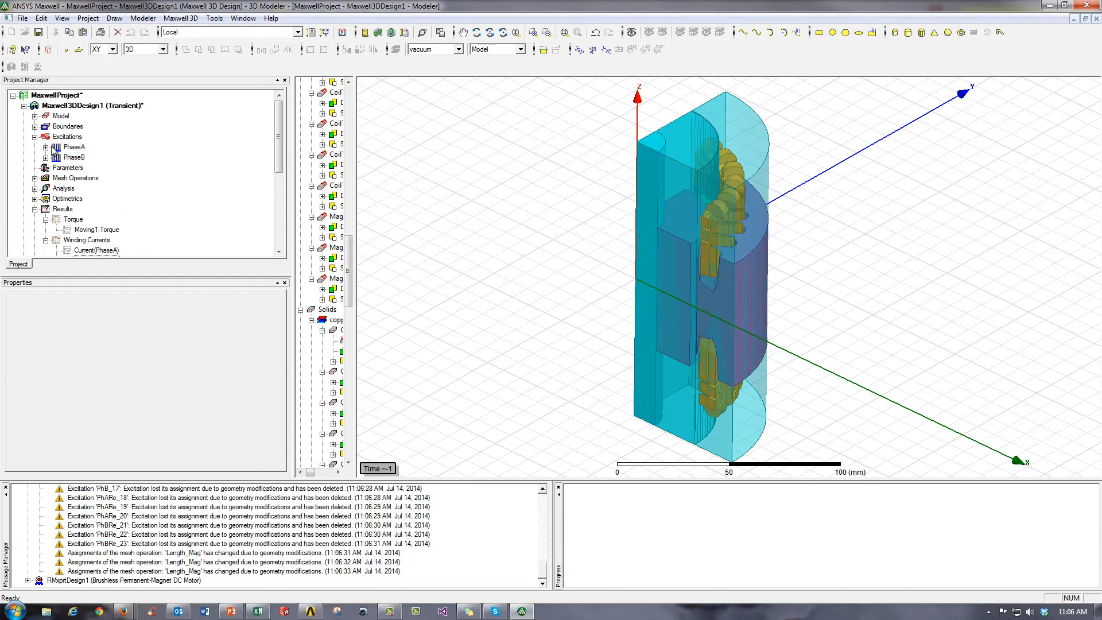
left_click(83, 156)
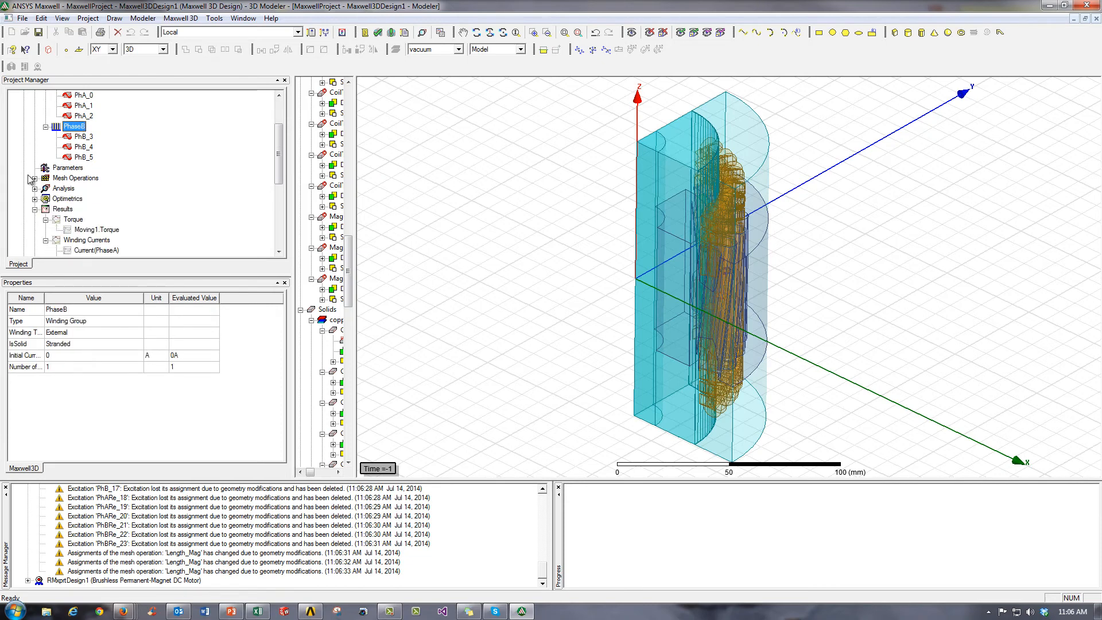
left_click(35, 178)
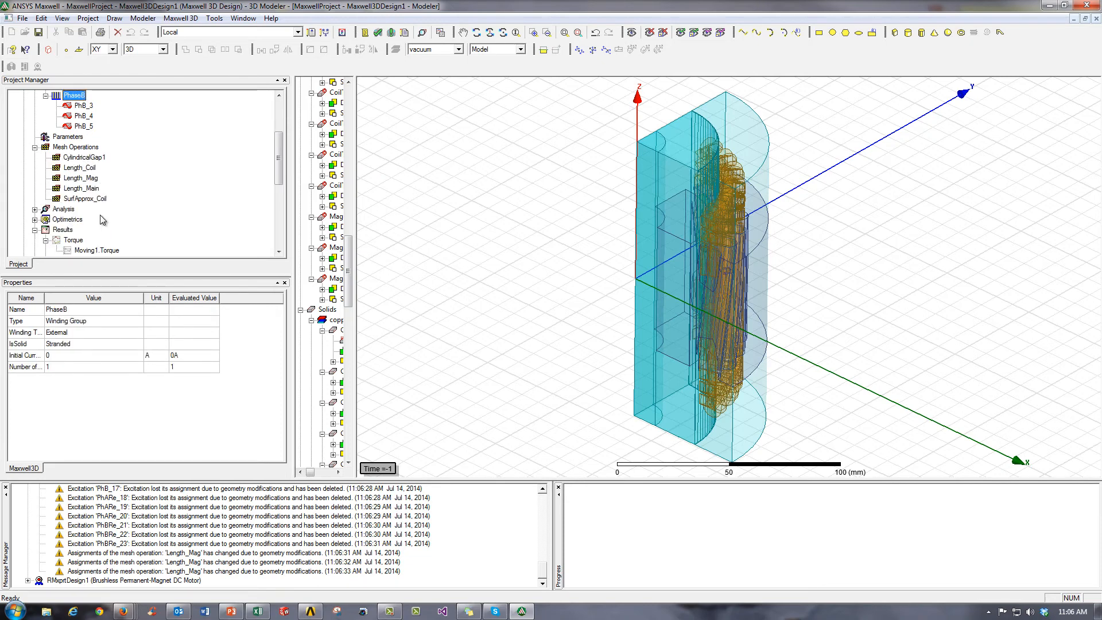